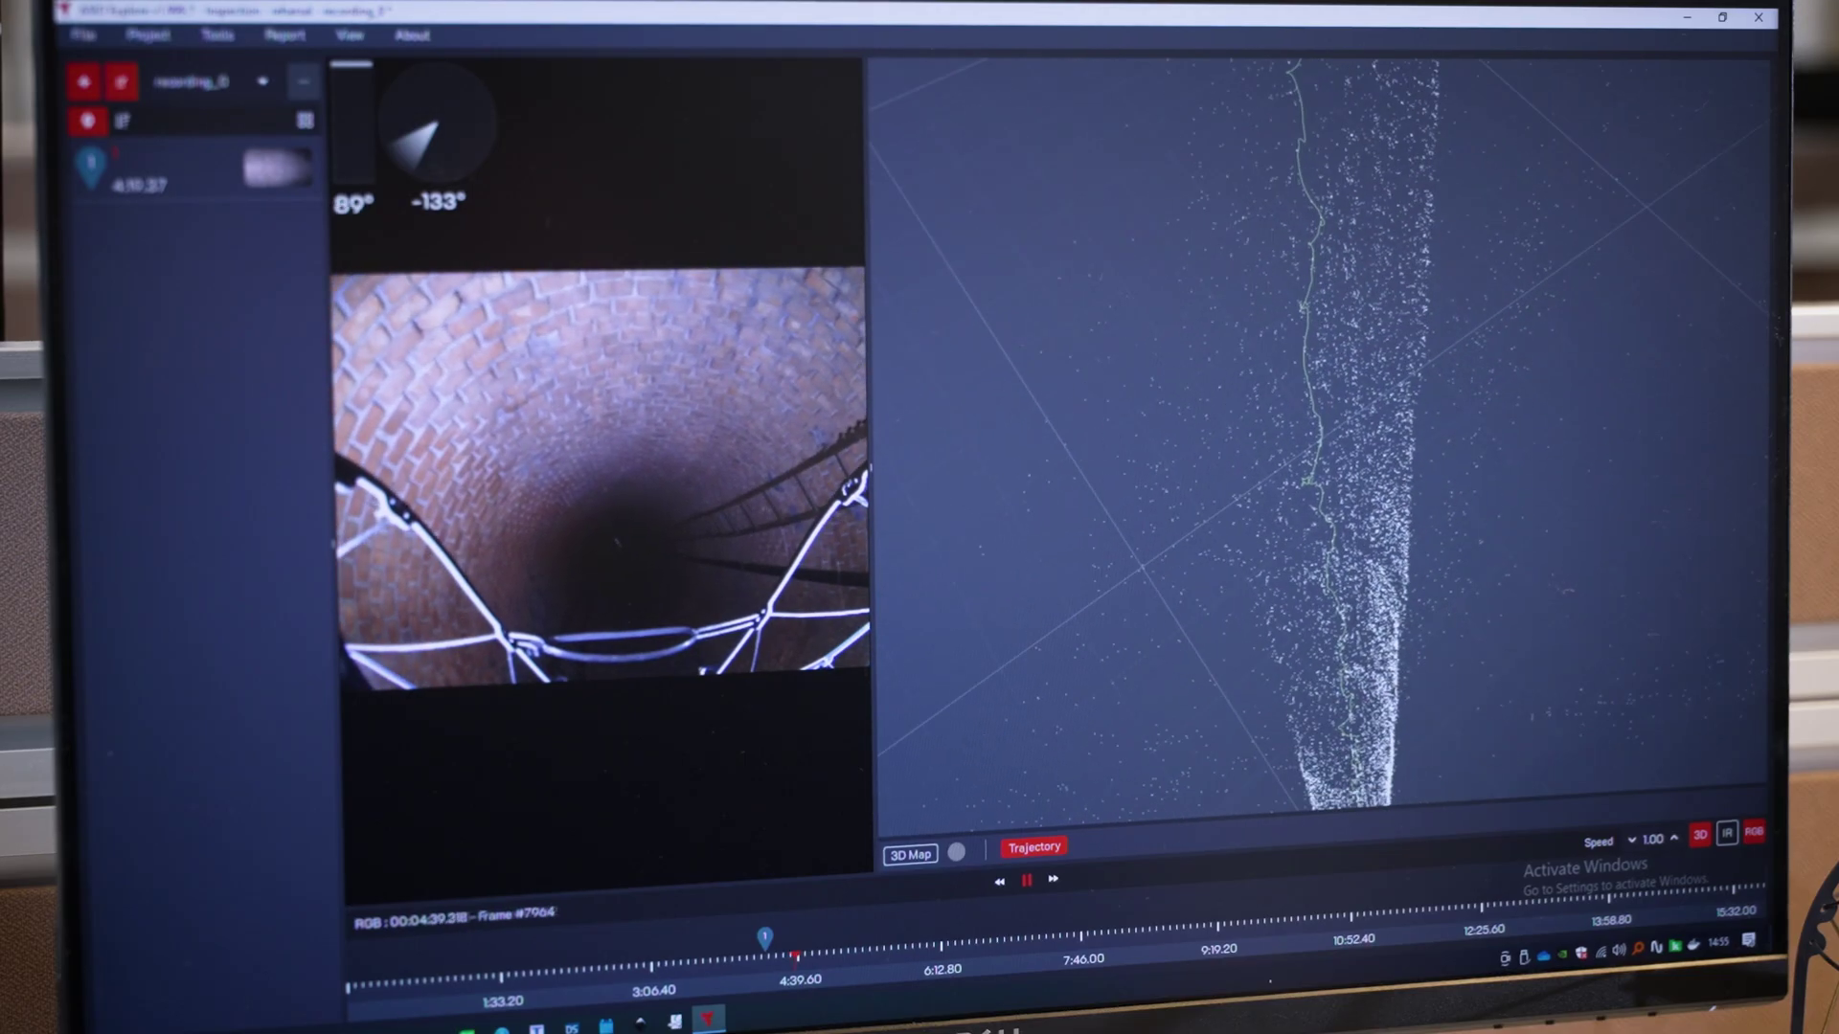
Step: Show the 3D Map generation settings panel below the viewer, scale 2.72 m, not yet run
{"action": "left_click", "coordinate": [910, 853]}
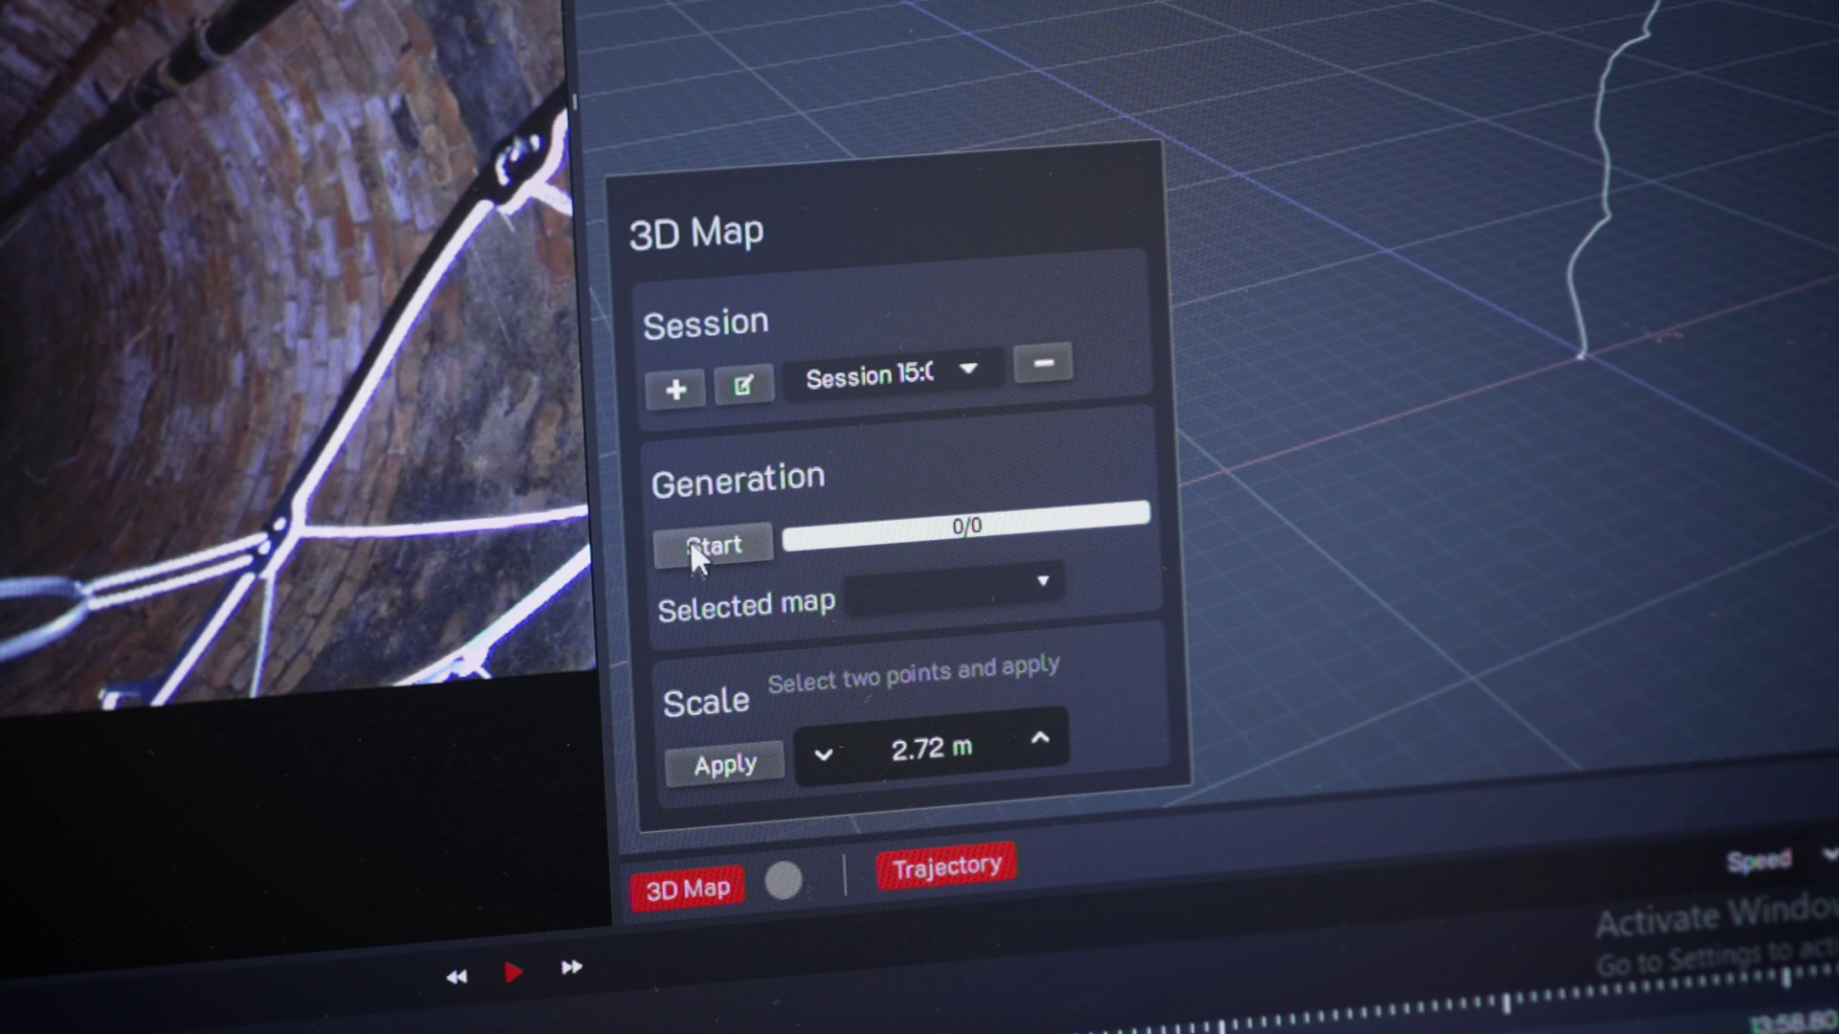